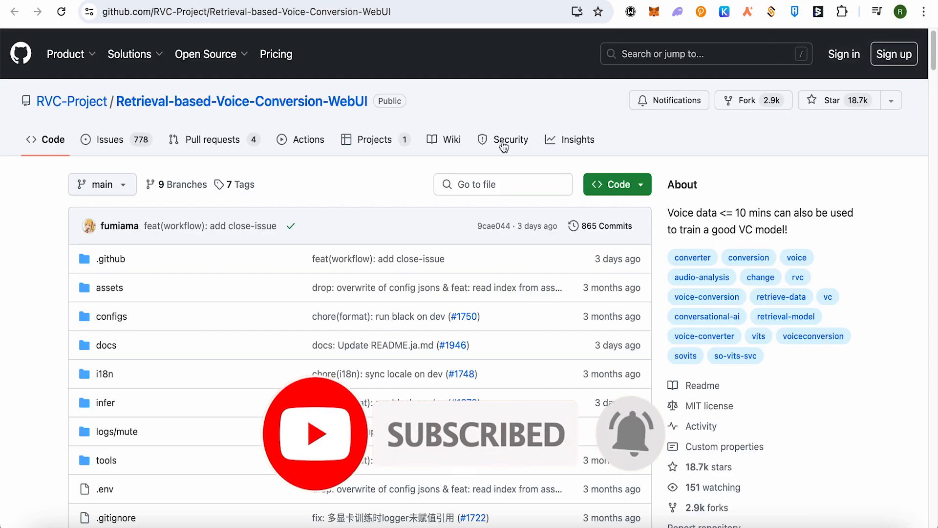
Step: Scroll through the Easy GUI RVC notebook back up to the top
{"action": "scroll", "scroll_direction": "down", "scroll_amount": 3}
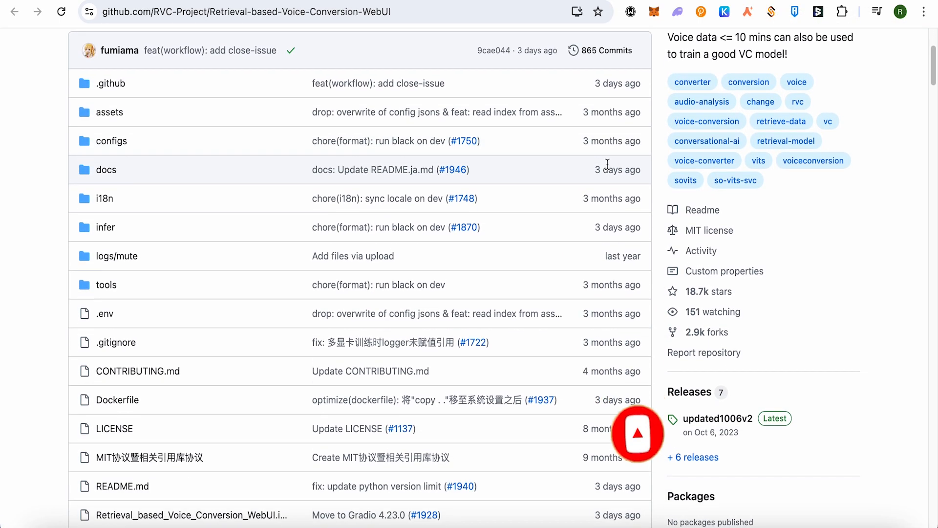
{"action": "scroll", "scroll_direction": "up", "scroll_amount": 3}
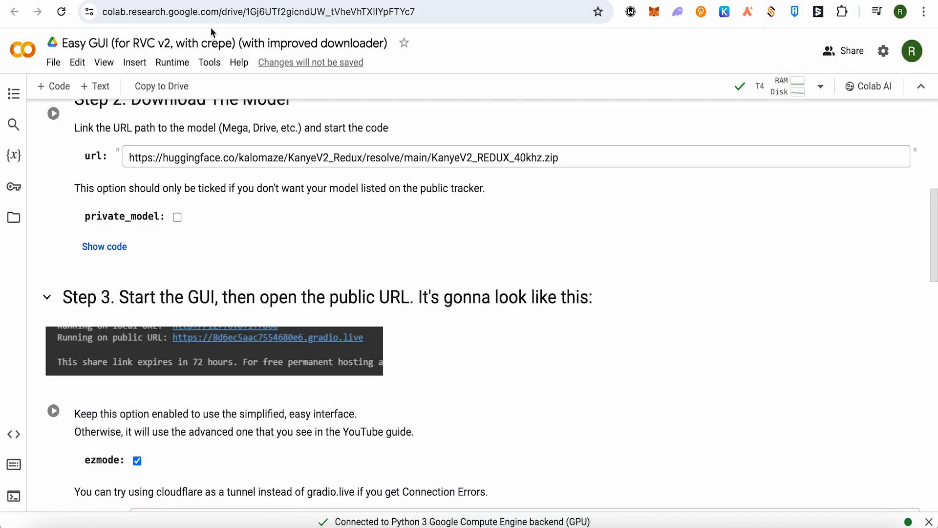
{"action": "mouse_move", "coordinate": [261, 62]}
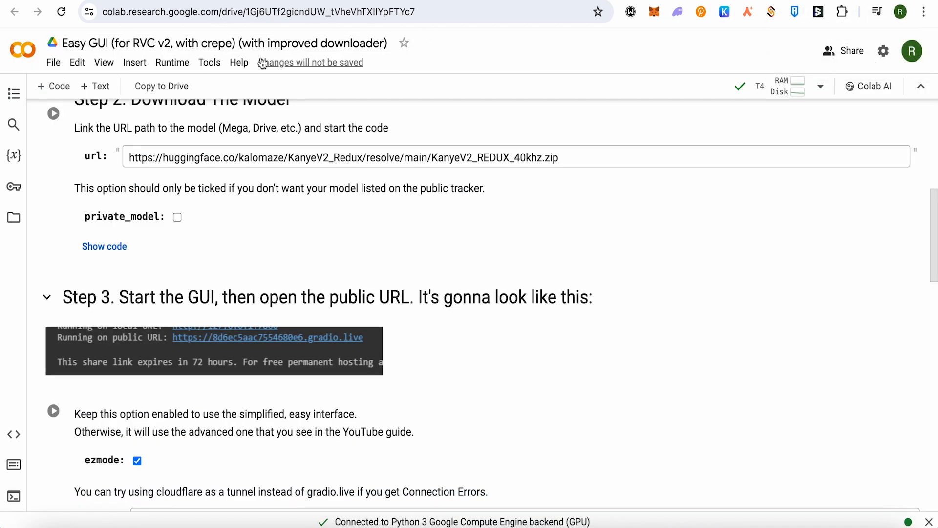
{"action": "scroll", "scroll_direction": "up", "scroll_amount": 3}
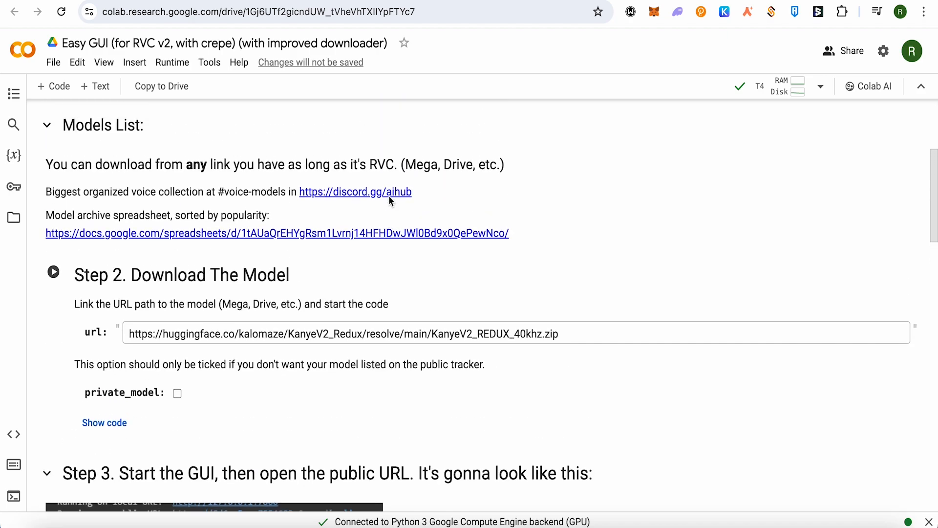
{"action": "scroll", "scroll_direction": "up", "scroll_amount": 3}
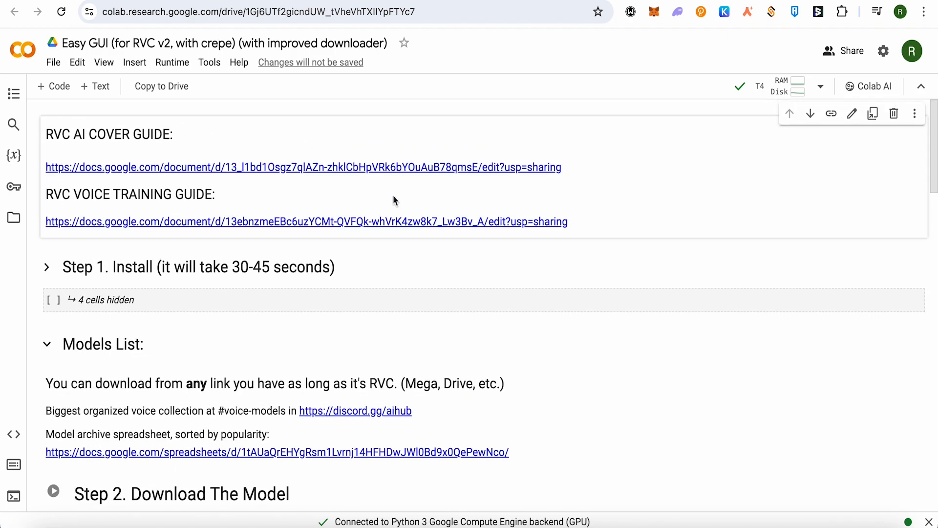
{"action": "mouse_move", "coordinate": [389, 197]}
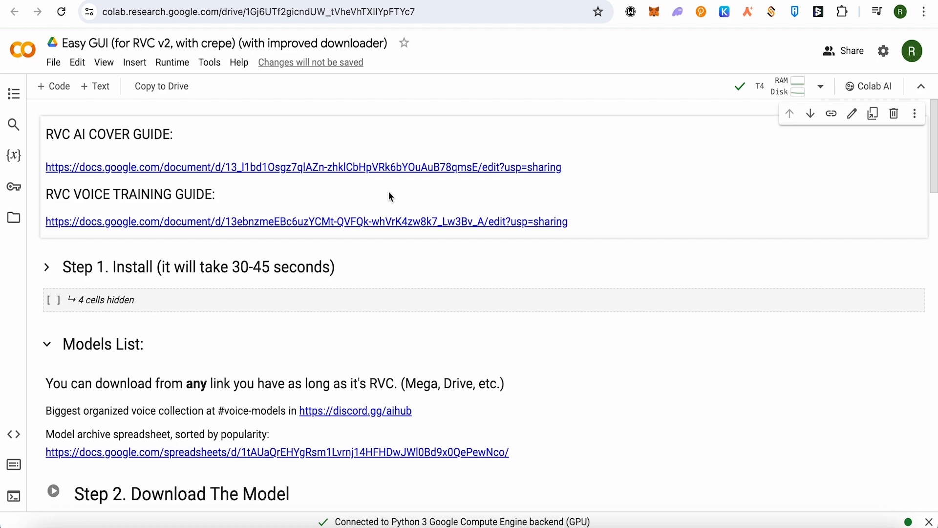
{"action": "mouse_move", "coordinate": [712, 142]}
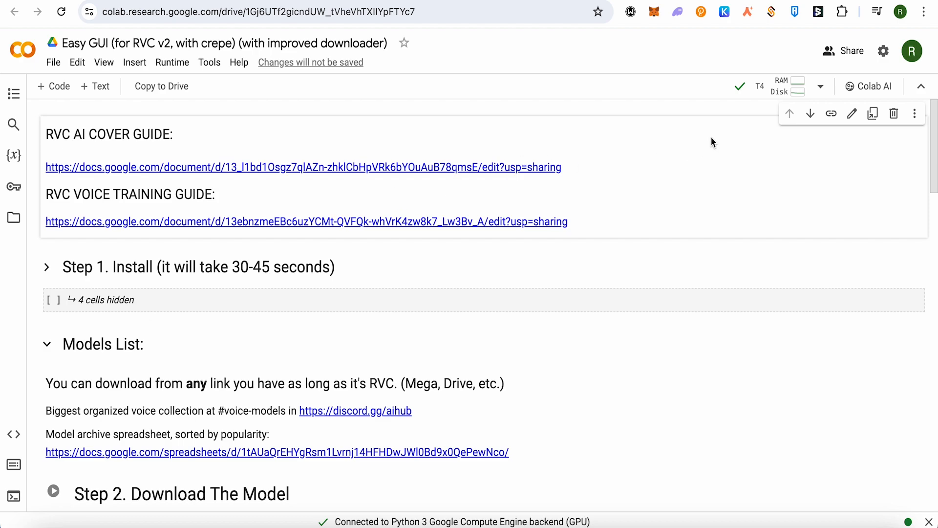
{"action": "mouse_move", "coordinate": [790, 86]}
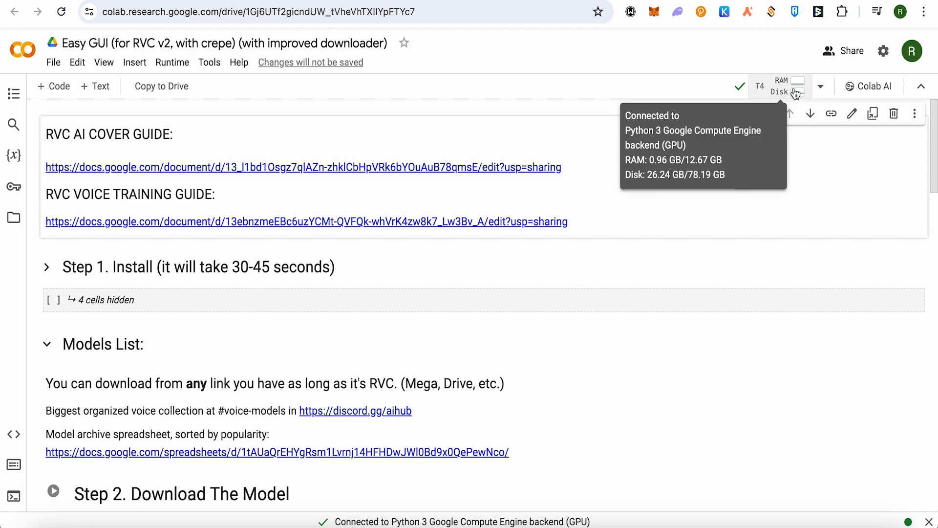
{"action": "mouse_move", "coordinate": [760, 96]}
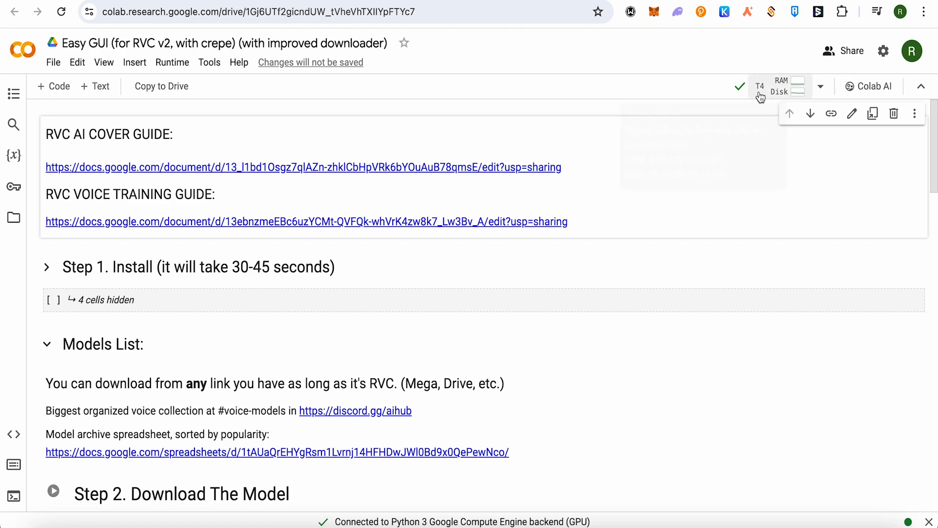
{"action": "mouse_move", "coordinate": [784, 87]}
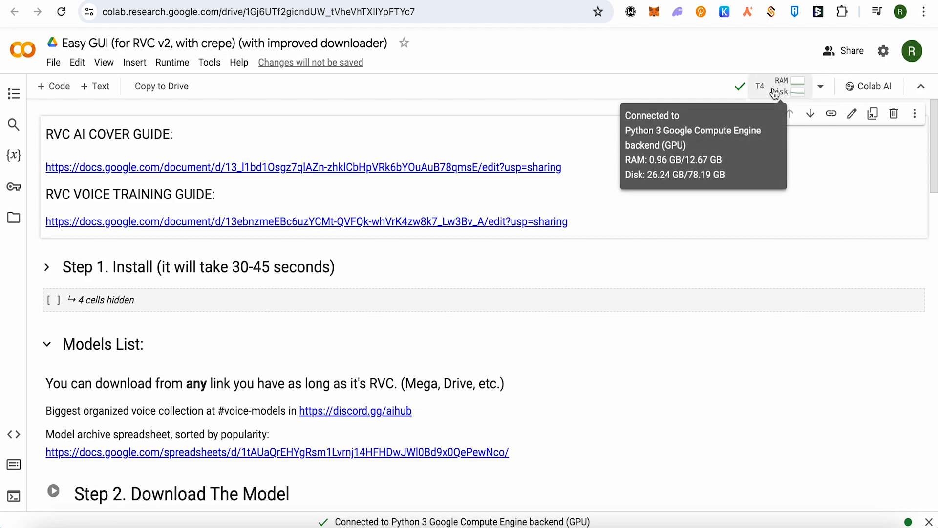
{"action": "mouse_move", "coordinate": [820, 88]}
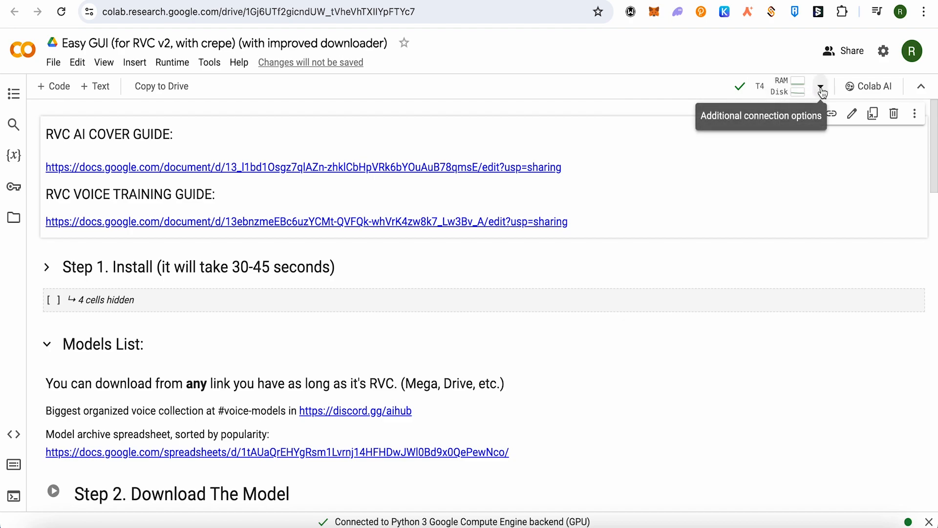
Step: Keep T4 GPU as the runtime accelerator, then scroll down to Step 2 Download The Model
{"action": "left_click", "coordinate": [821, 87]}
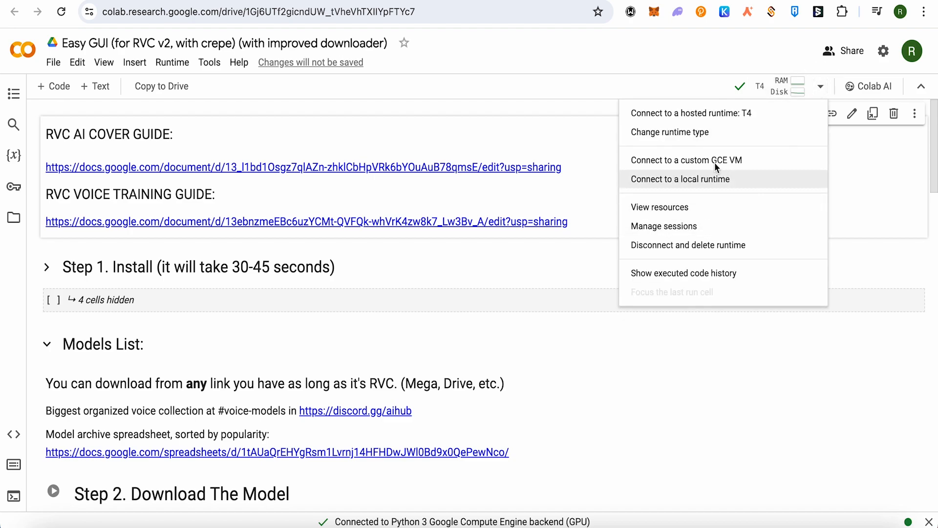
{"action": "mouse_move", "coordinate": [669, 132]}
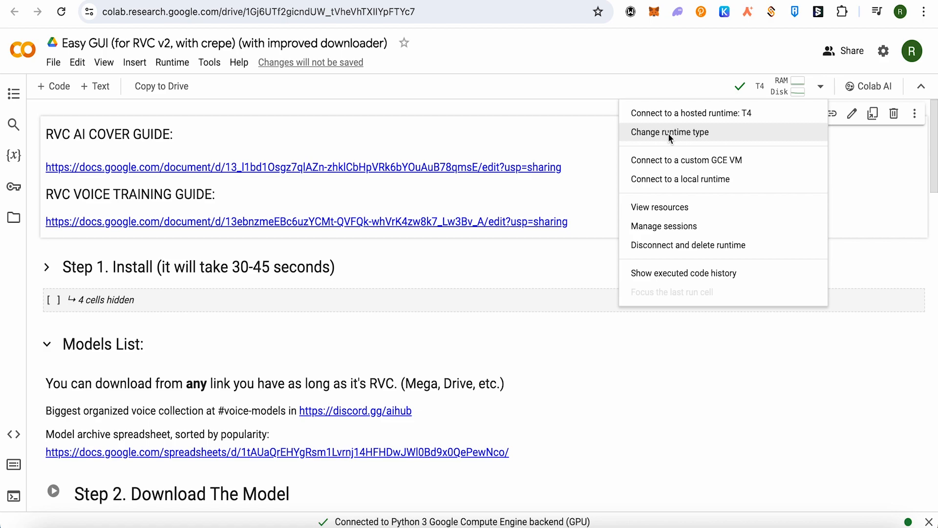
{"action": "left_click", "coordinate": [670, 132]}
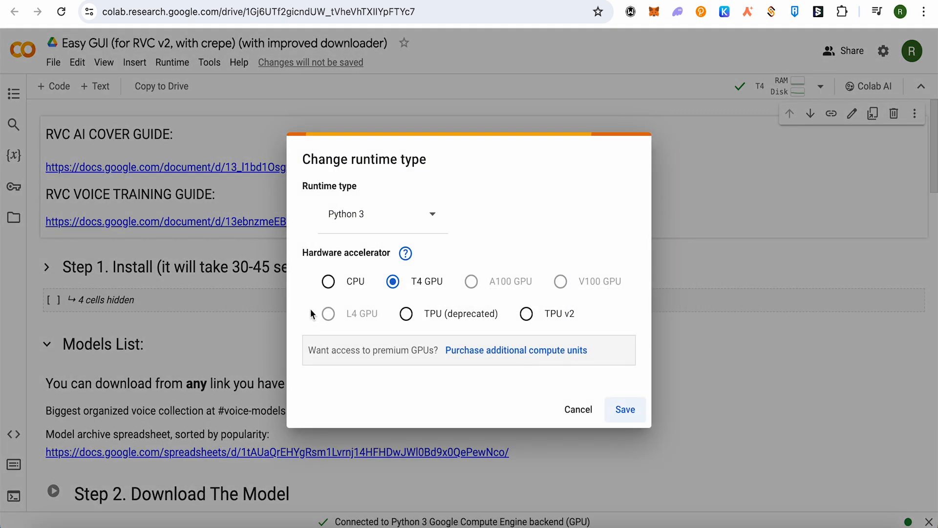
{"action": "mouse_move", "coordinate": [466, 327]}
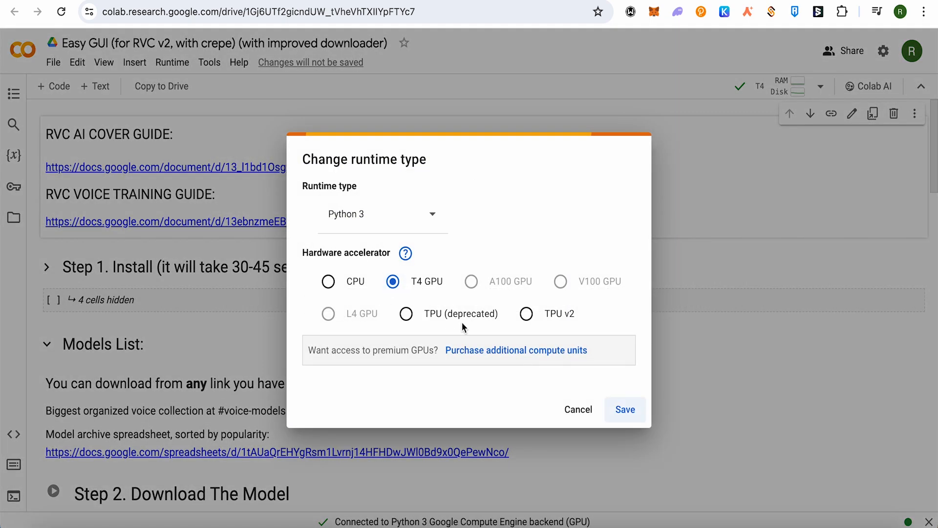
{"action": "left_click", "coordinate": [578, 409]}
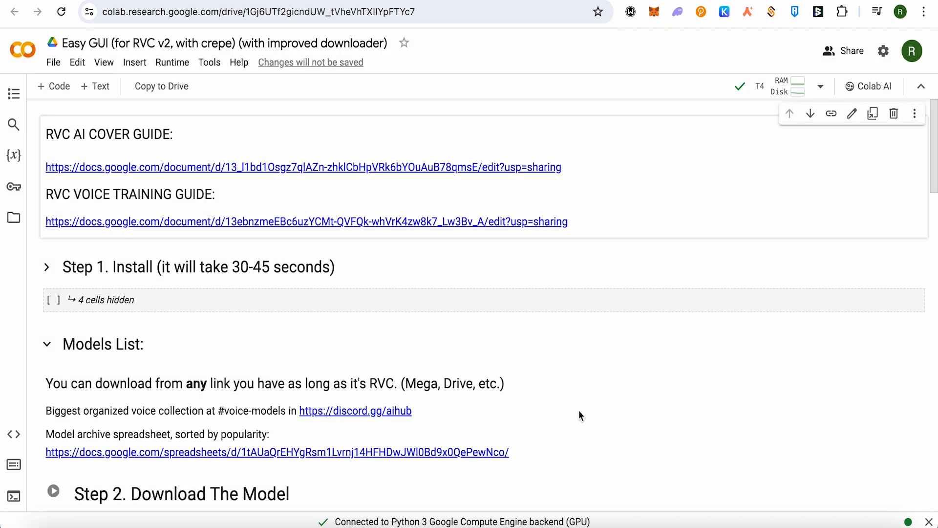
{"action": "mouse_move", "coordinate": [365, 227]}
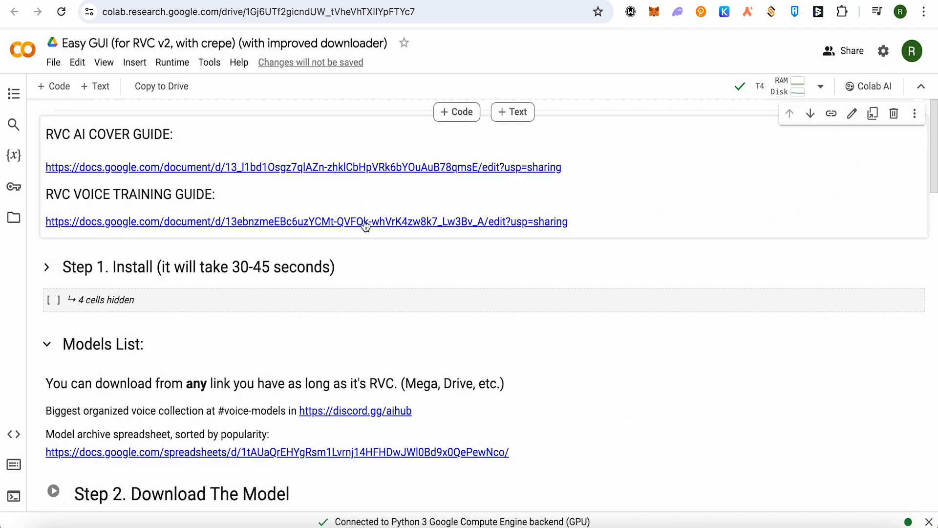
{"action": "scroll", "scroll_direction": "down", "scroll_amount": 3}
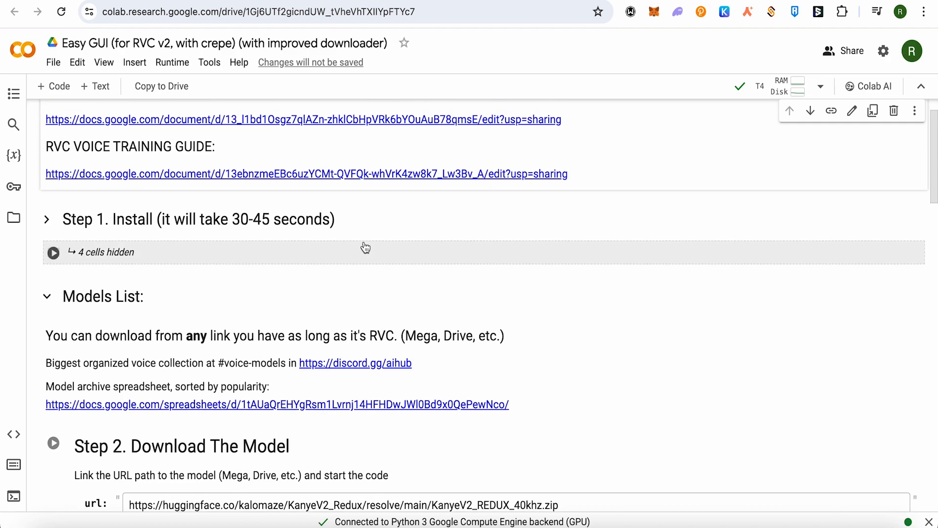
{"action": "mouse_move", "coordinate": [54, 252]}
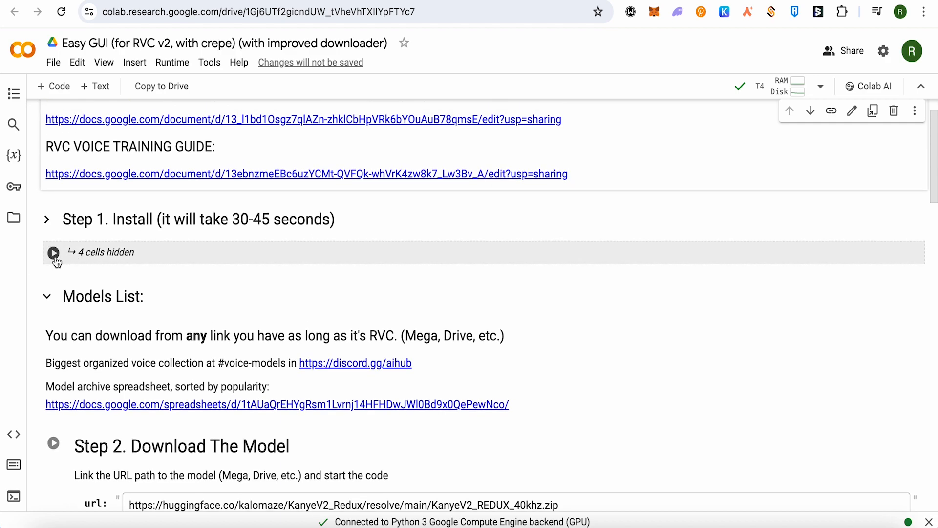
{"action": "mouse_move", "coordinate": [137, 219]}
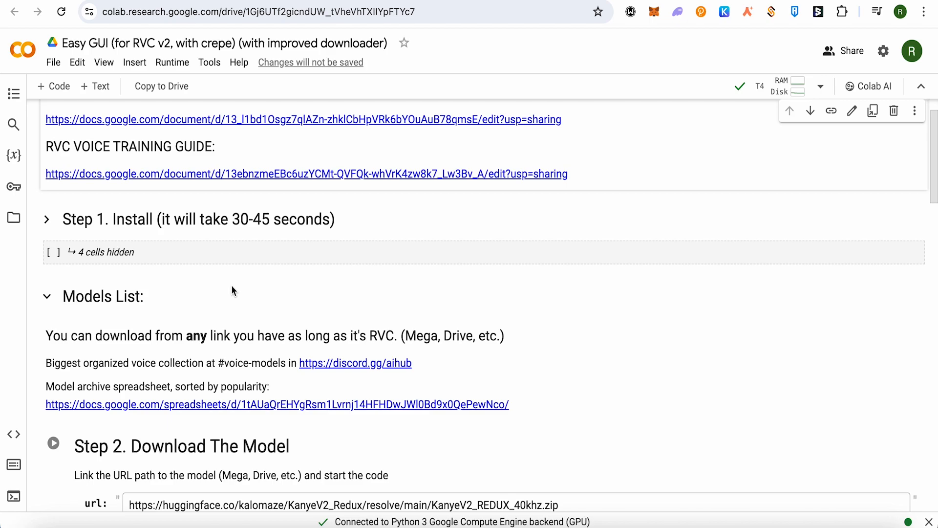
{"action": "scroll", "scroll_direction": "down", "scroll_amount": 3}
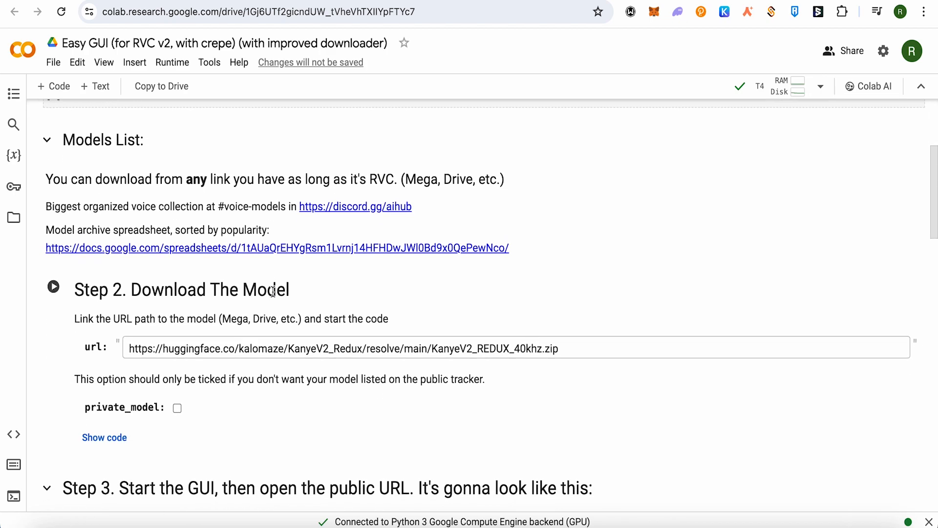
{"action": "scroll", "scroll_direction": "down", "scroll_amount": 3}
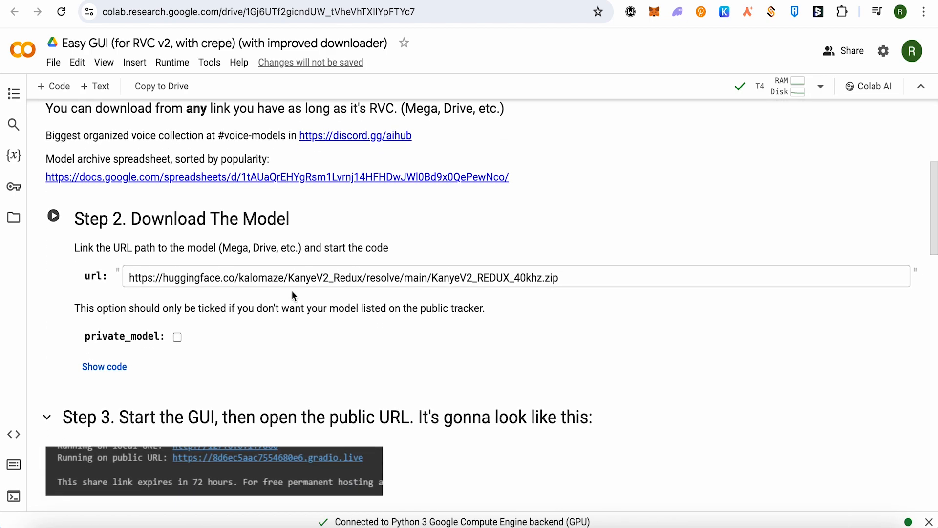
{"action": "mouse_move", "coordinate": [53, 216]}
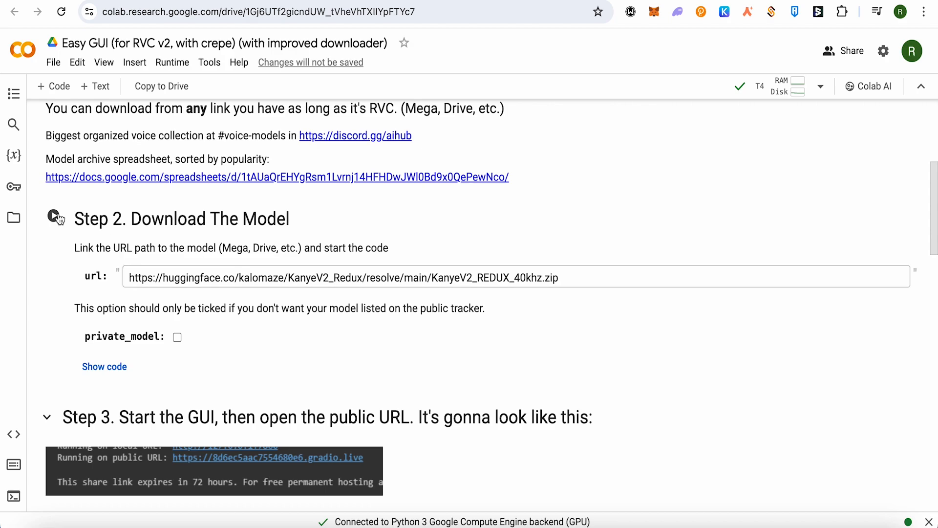
{"action": "mouse_move", "coordinate": [55, 216]}
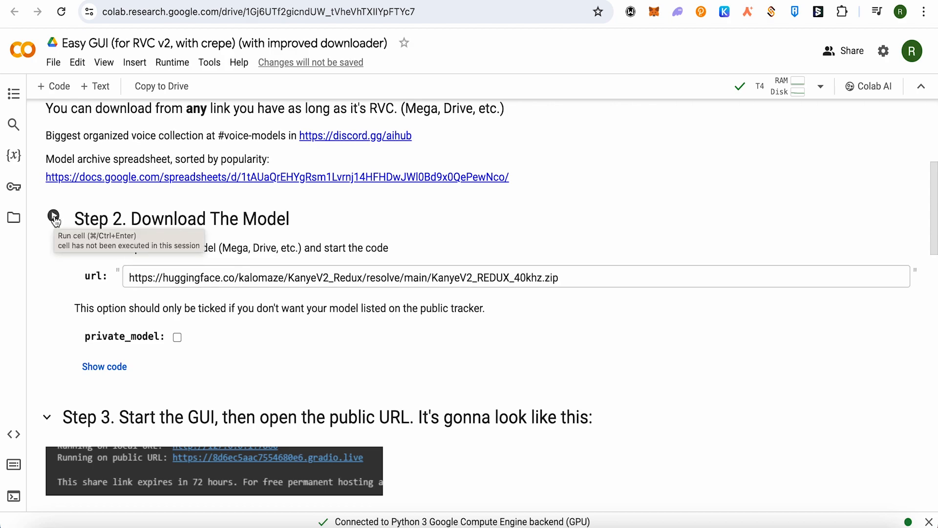
{"action": "mouse_move", "coordinate": [306, 292]}
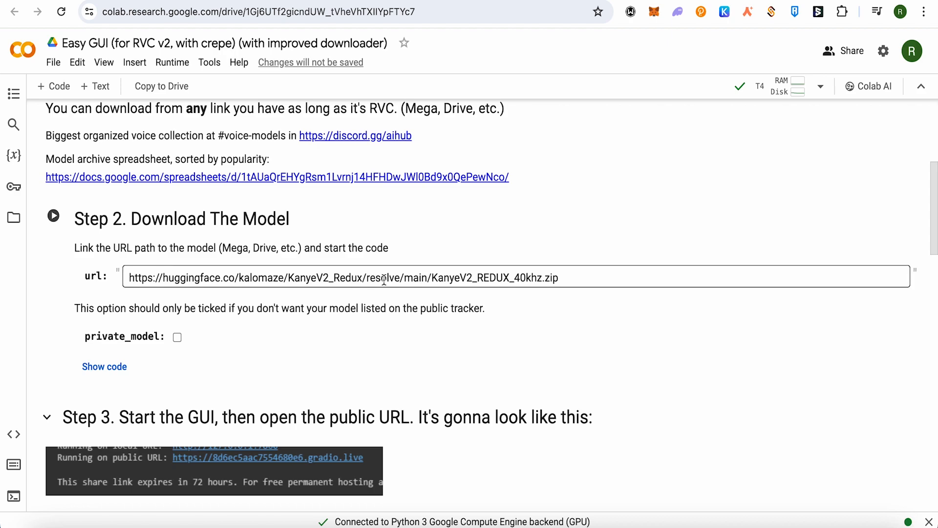
{"action": "mouse_move", "coordinate": [214, 281]}
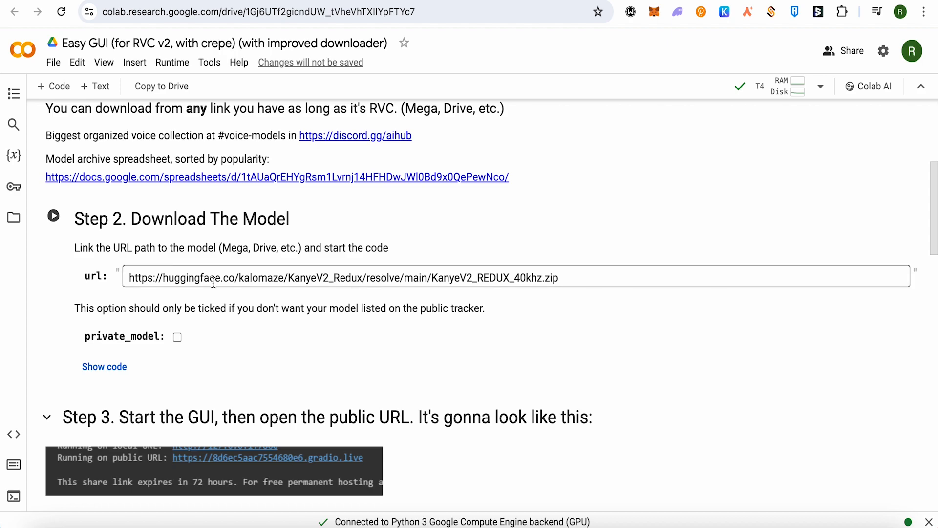
{"action": "scroll", "scroll_direction": "down", "scroll_amount": 3}
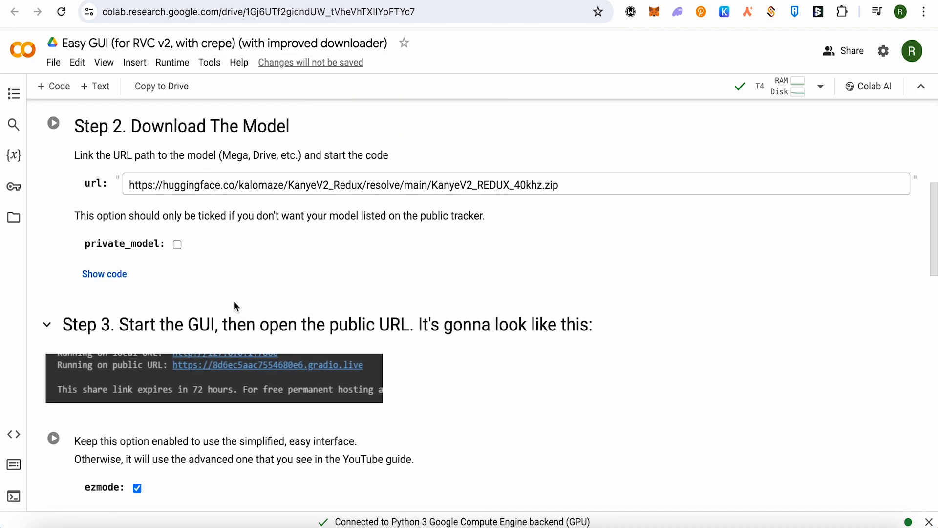
{"action": "scroll", "scroll_direction": "down", "scroll_amount": 3}
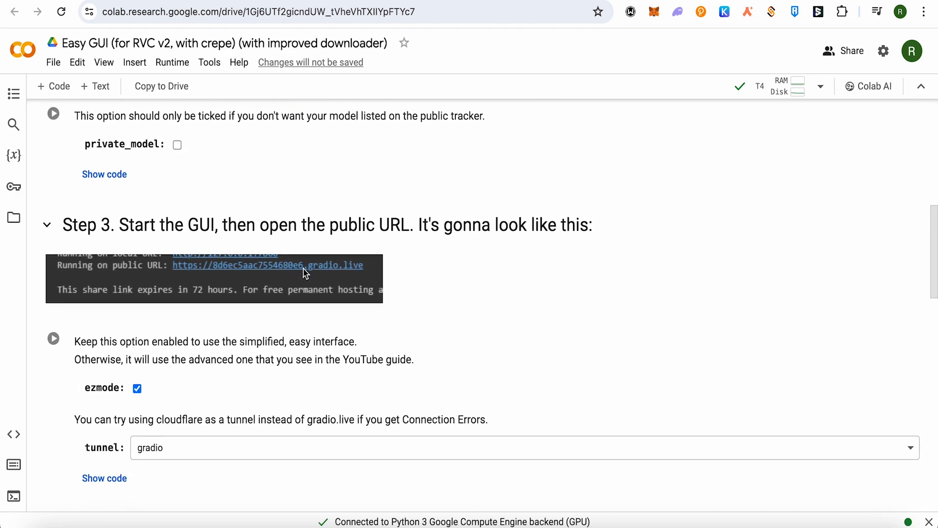
{"action": "scroll", "scroll_direction": "down", "scroll_amount": 3}
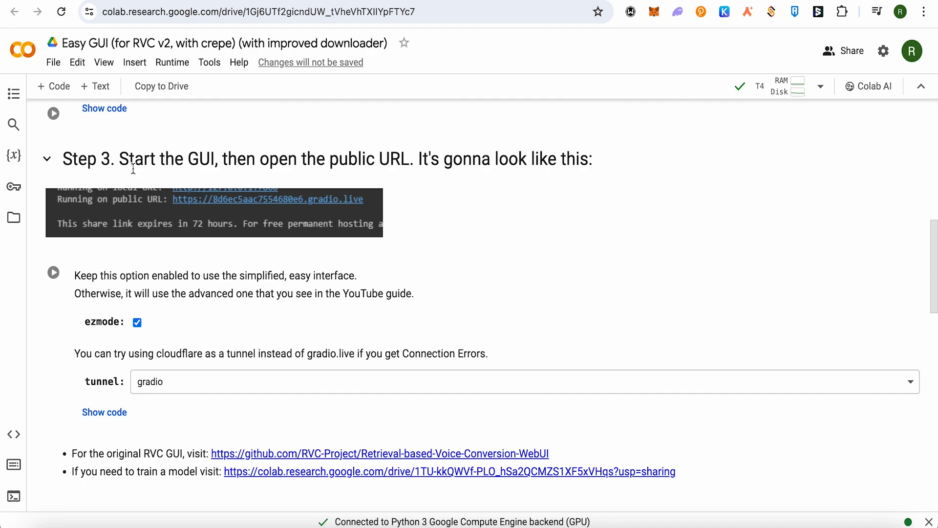
{"action": "mouse_move", "coordinate": [112, 262]}
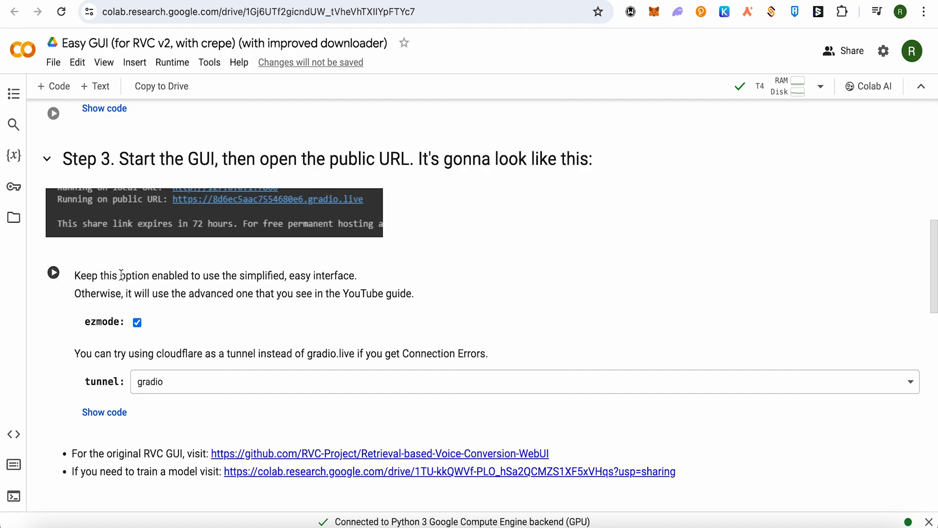
{"action": "mouse_move", "coordinate": [71, 214]}
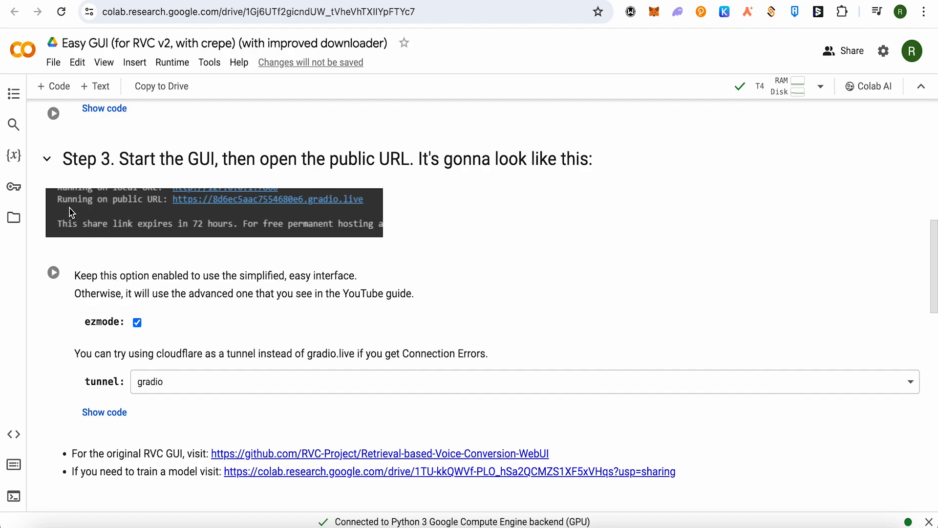
{"action": "mouse_move", "coordinate": [177, 216]}
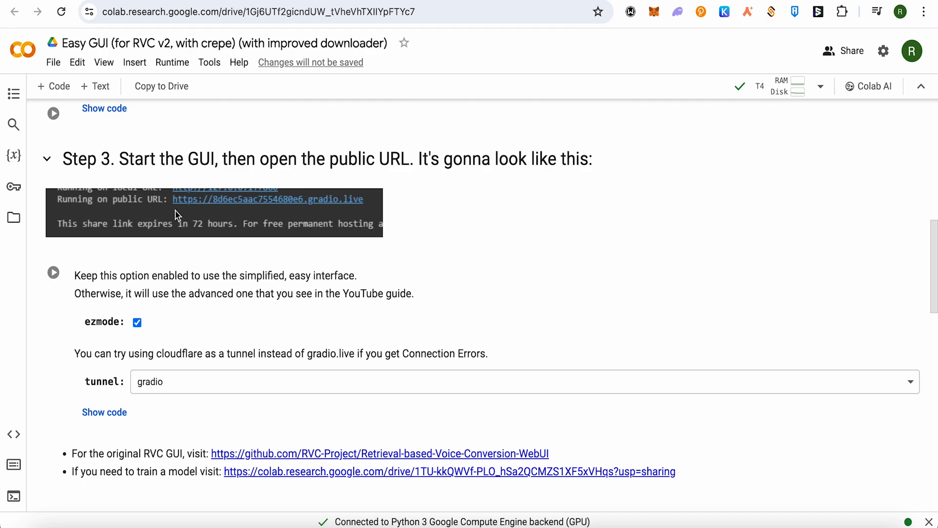
{"action": "mouse_move", "coordinate": [222, 348]}
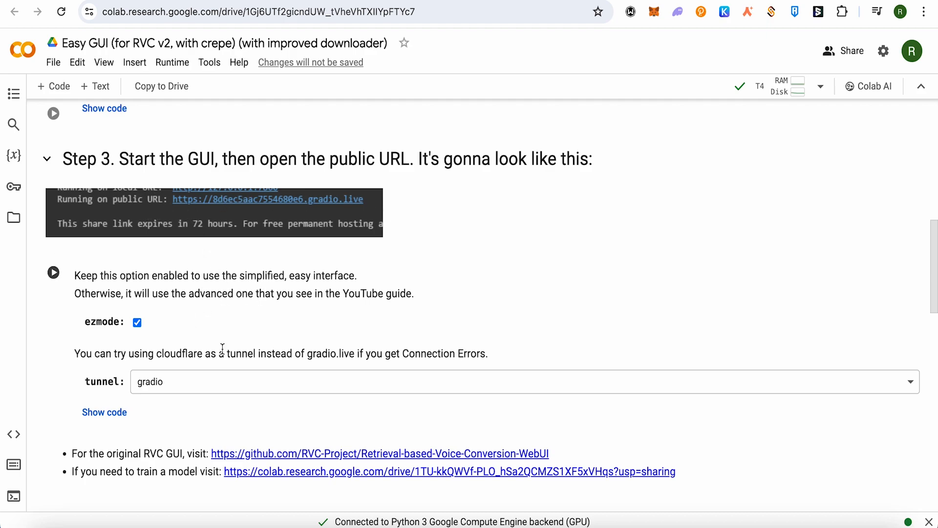
{"action": "mouse_move", "coordinate": [352, 202]}
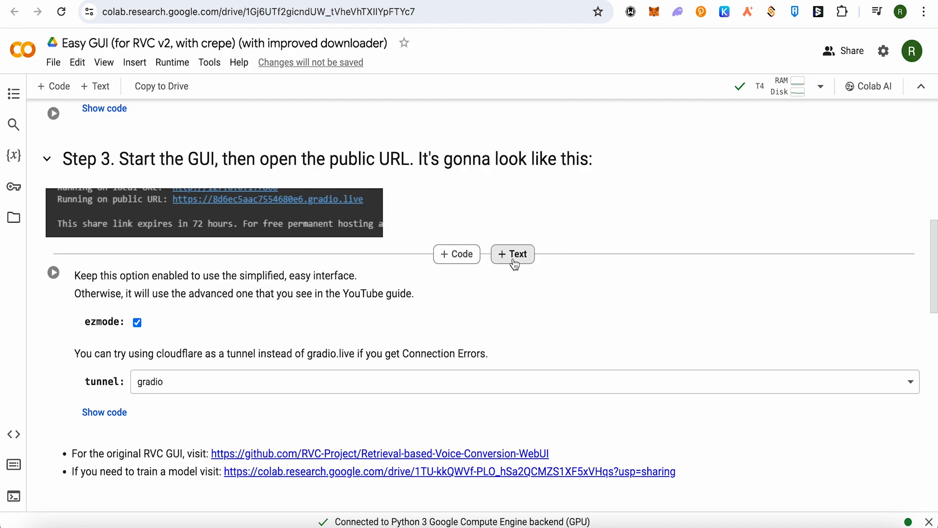
{"action": "mouse_move", "coordinate": [652, 345]}
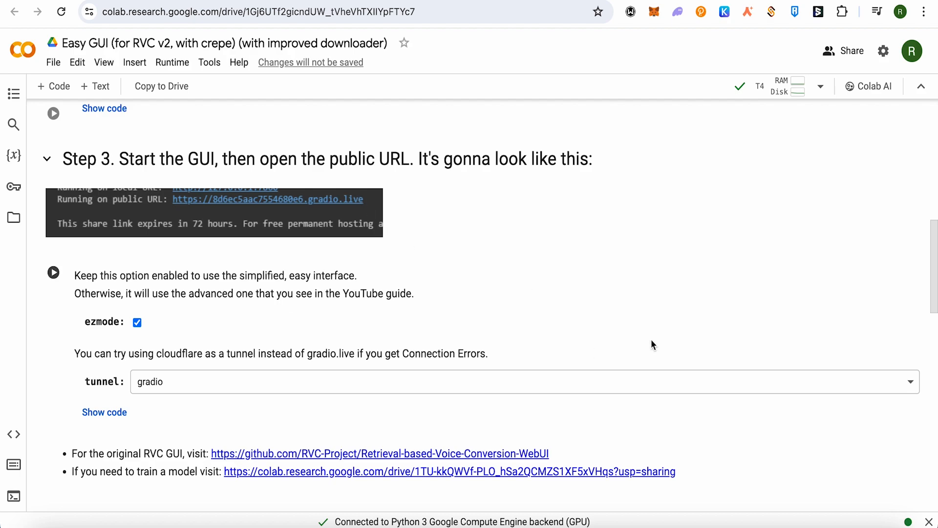